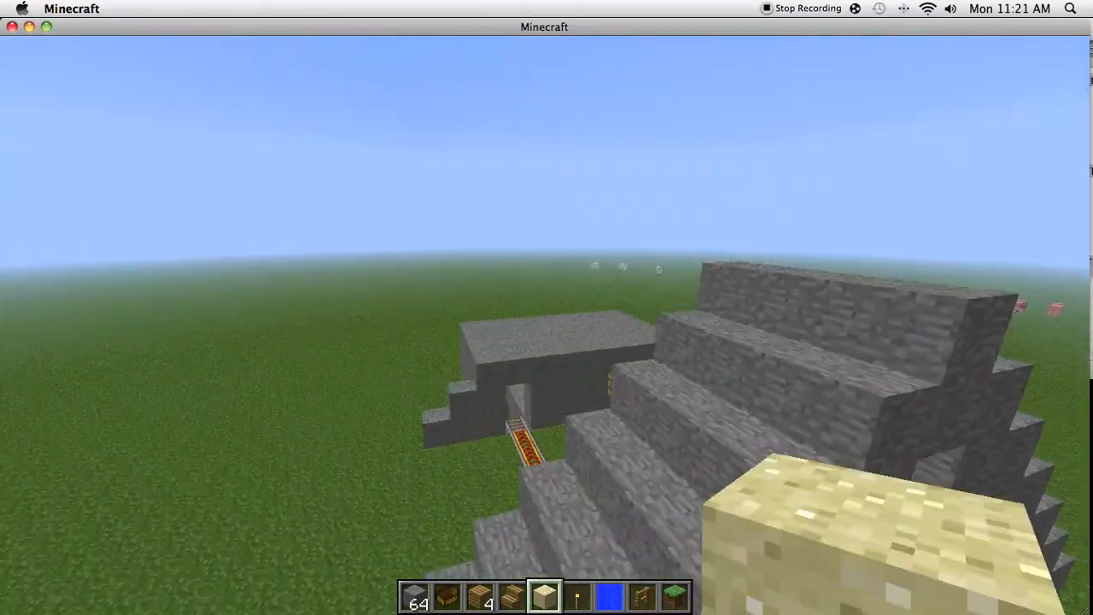
pyautogui.moveTo(546, 325)
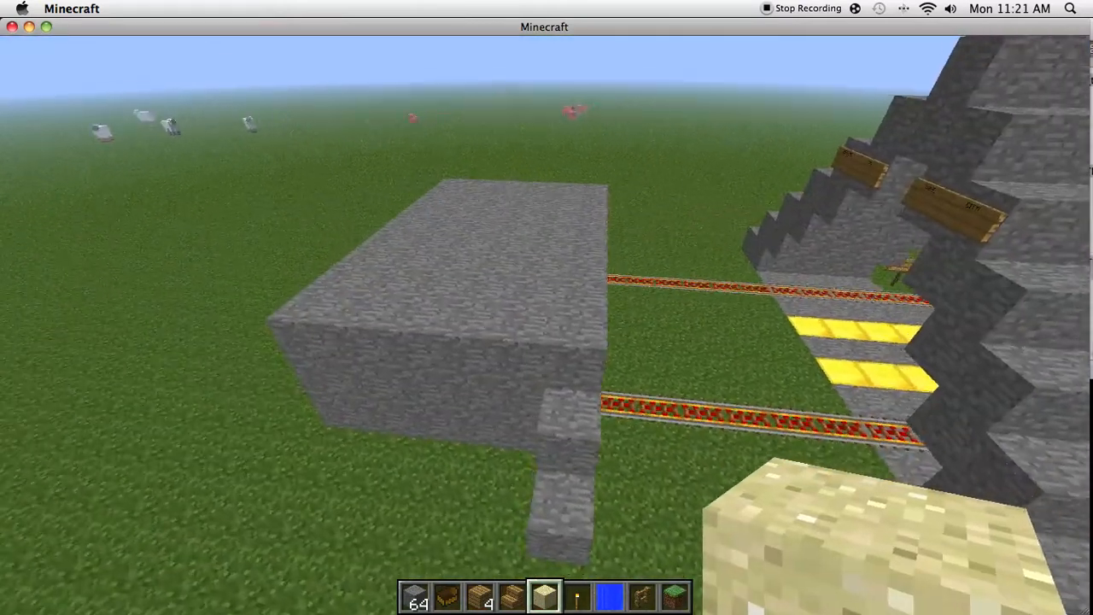
pyautogui.moveTo(545, 326)
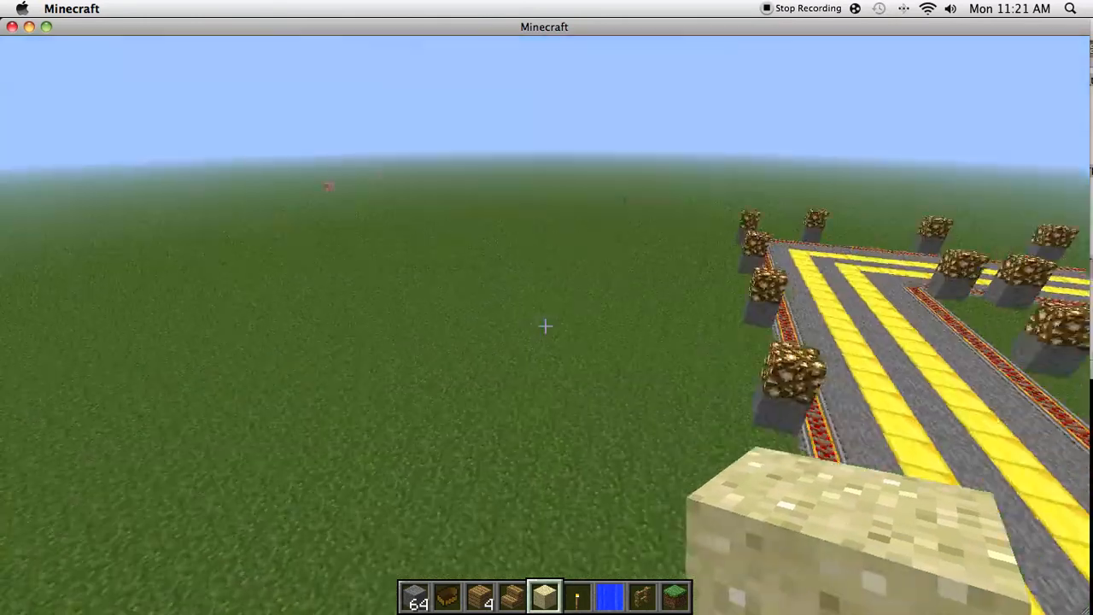
pyautogui.moveTo(547, 324)
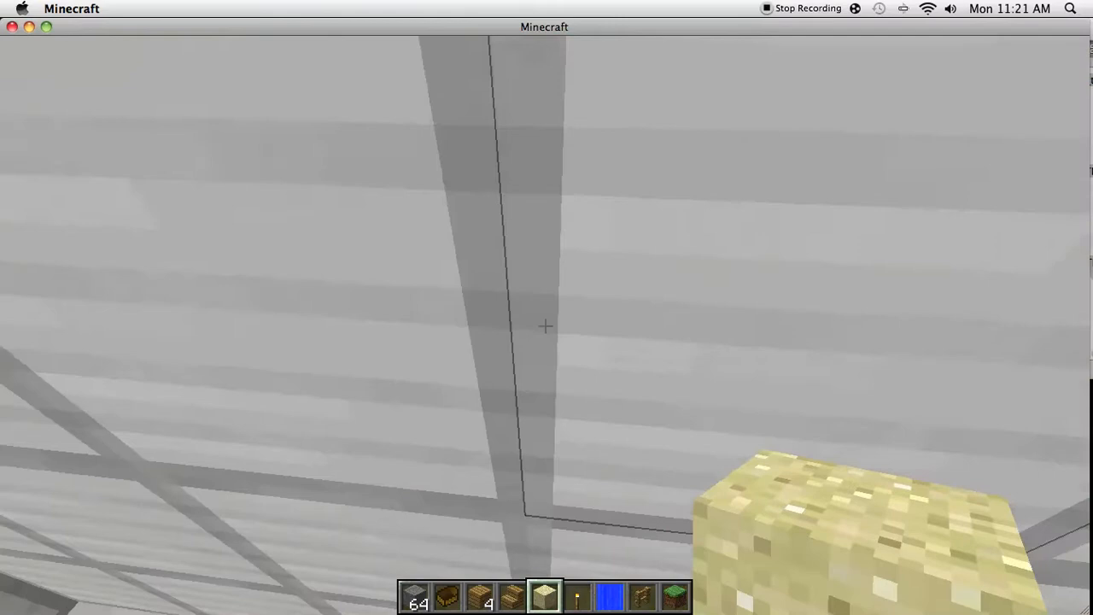
pyautogui.moveTo(547, 325)
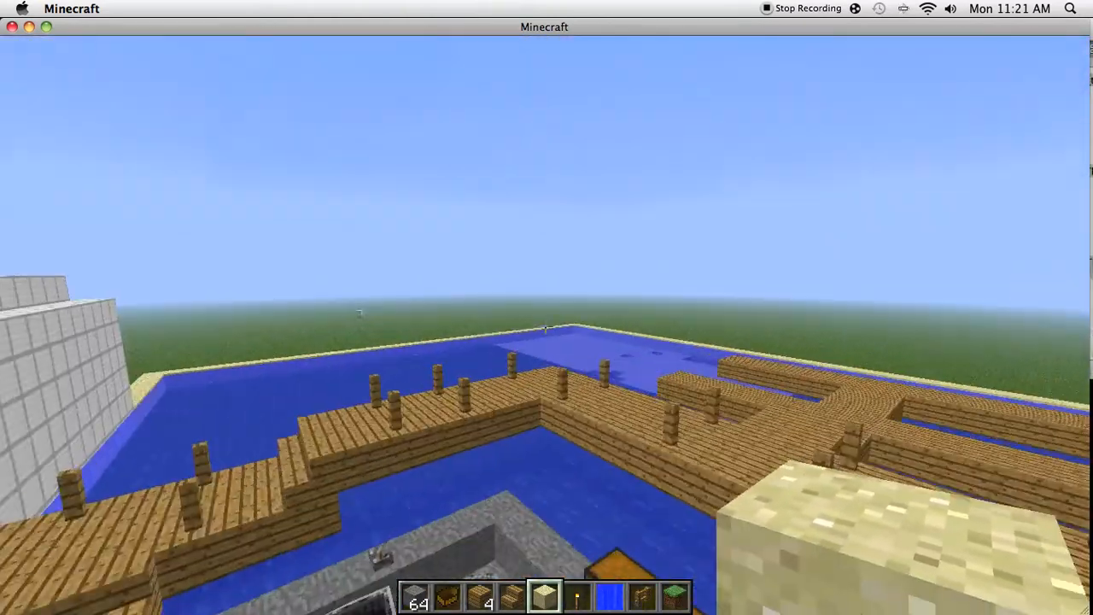
pyautogui.moveTo(546, 327)
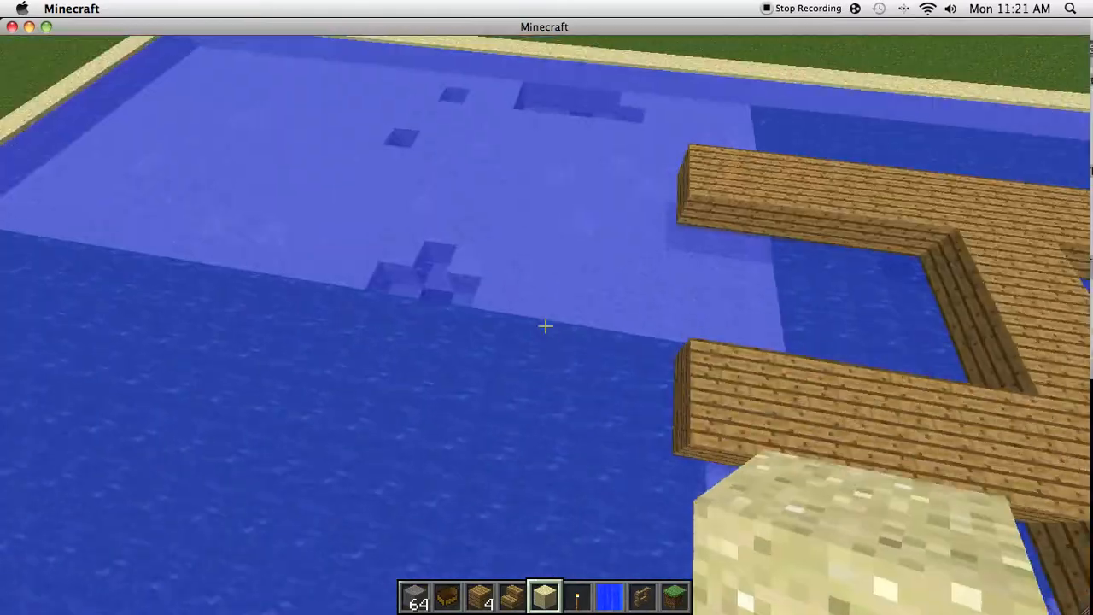
pyautogui.moveTo(546, 325)
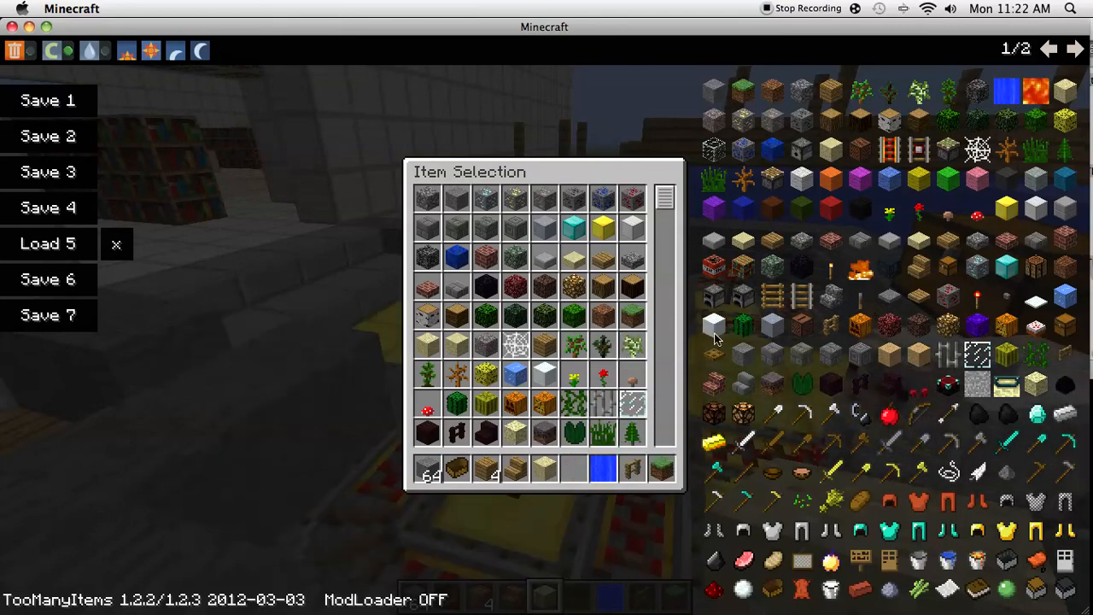
pyautogui.moveTo(1085, 447)
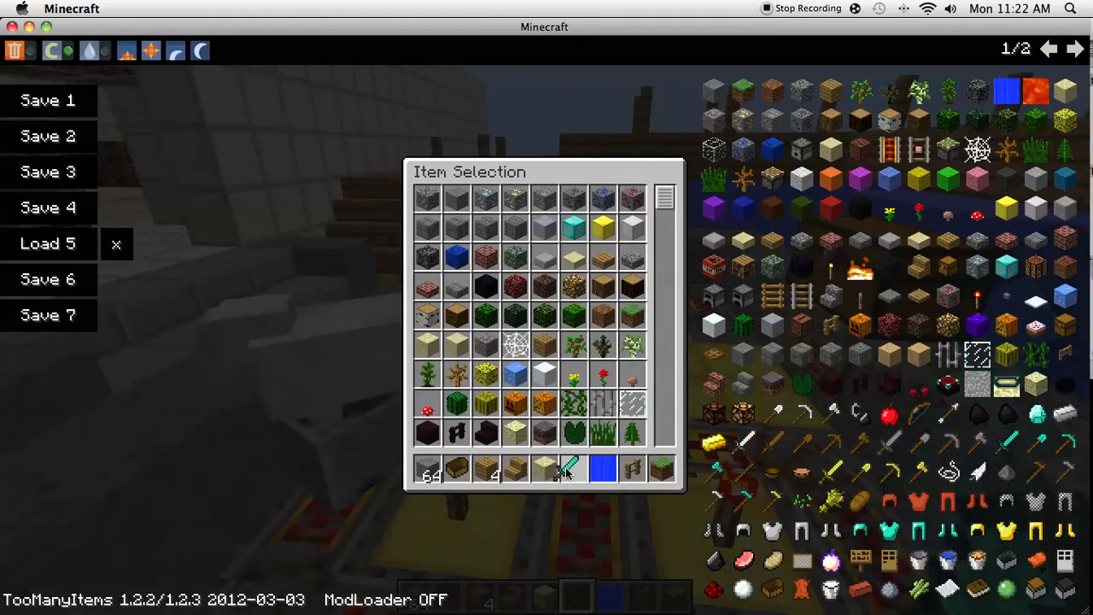
# Take shears and a diamond sword from the TooManyItems panel into the hotbar
pyautogui.click(1081, 48)
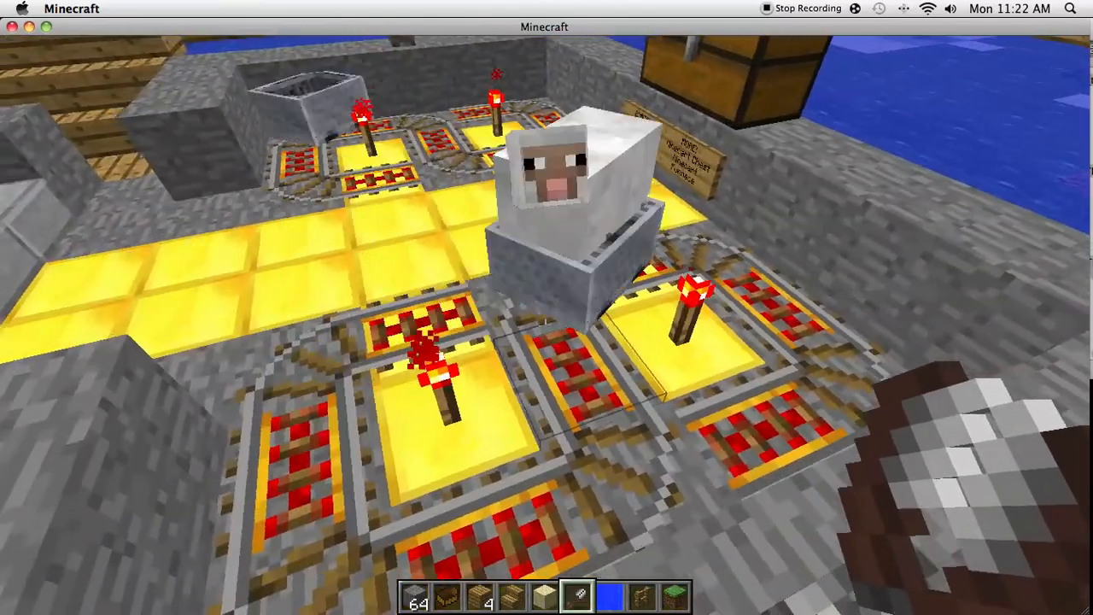
pyautogui.moveTo(546, 325)
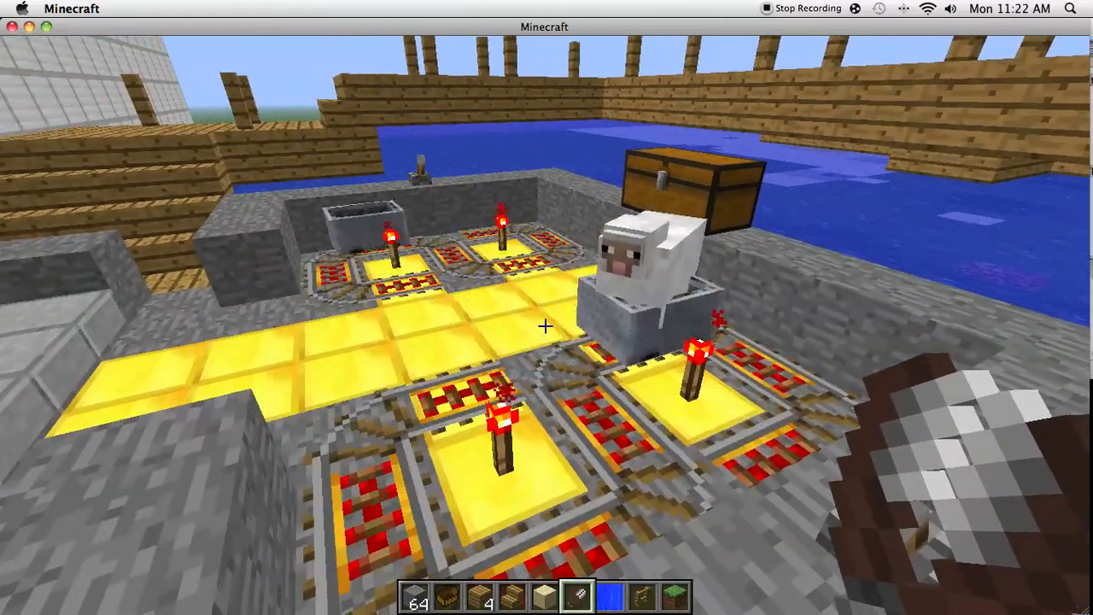
pyautogui.moveTo(547, 327)
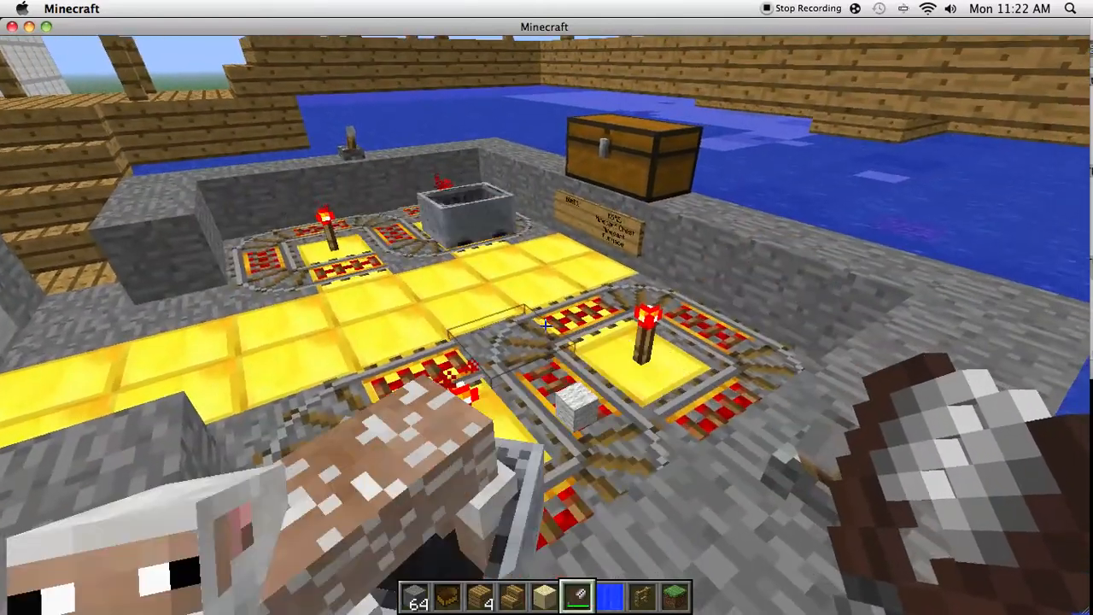
pyautogui.moveTo(546, 325)
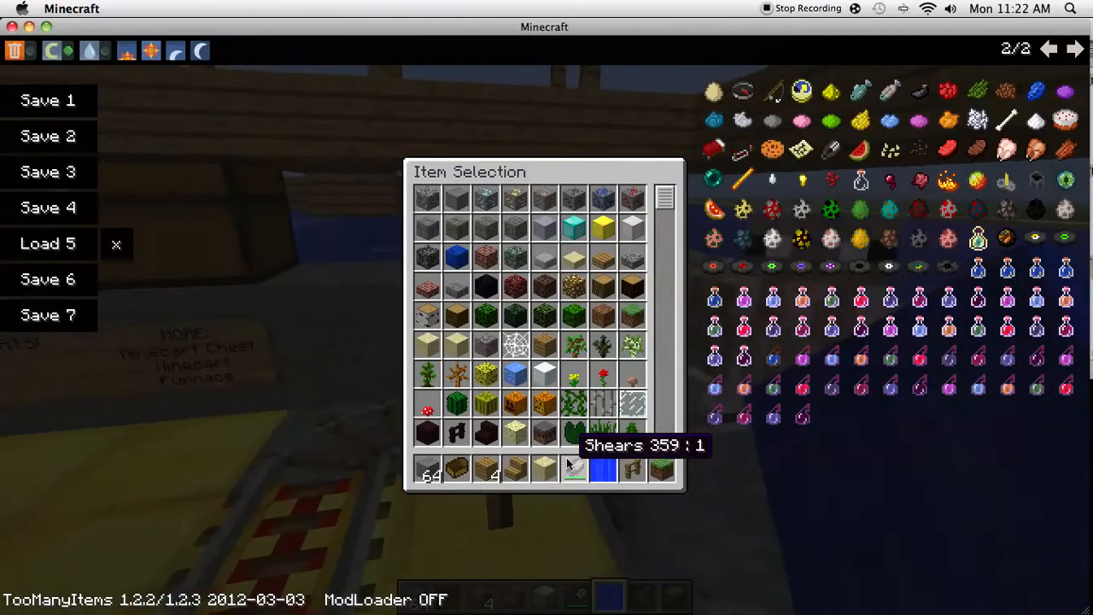
pyautogui.click(1049, 47)
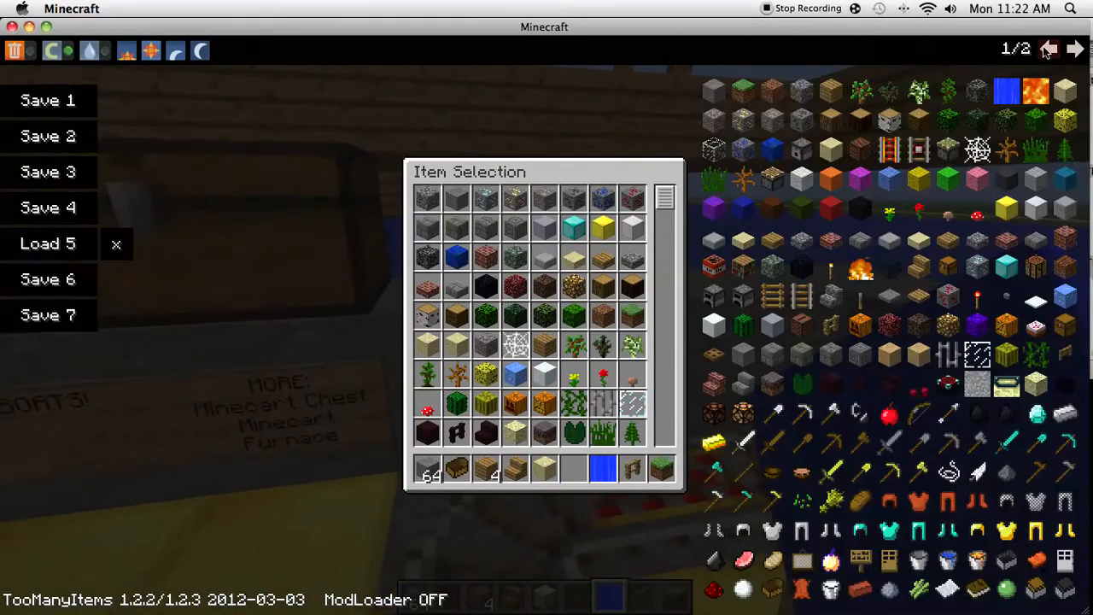
pyautogui.moveTo(1025, 447)
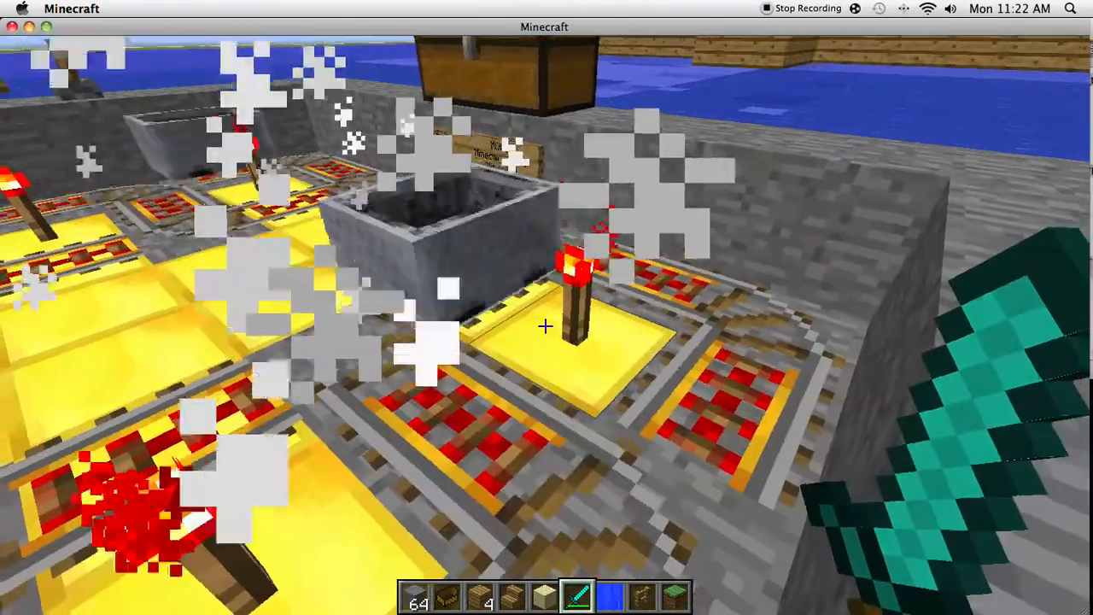
pyautogui.moveTo(546, 324)
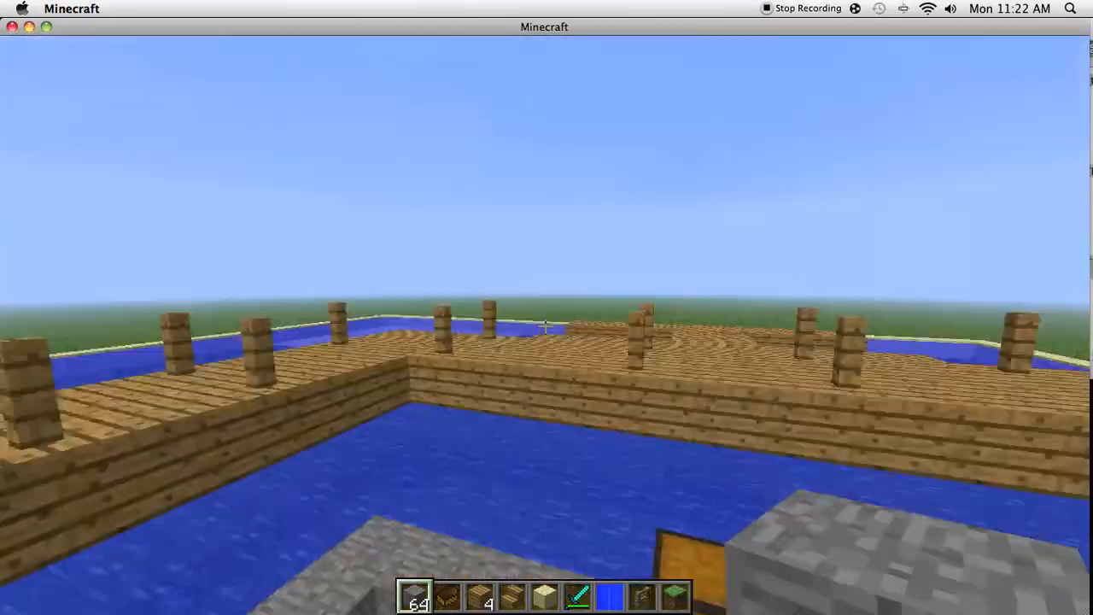
pyautogui.moveTo(546, 325)
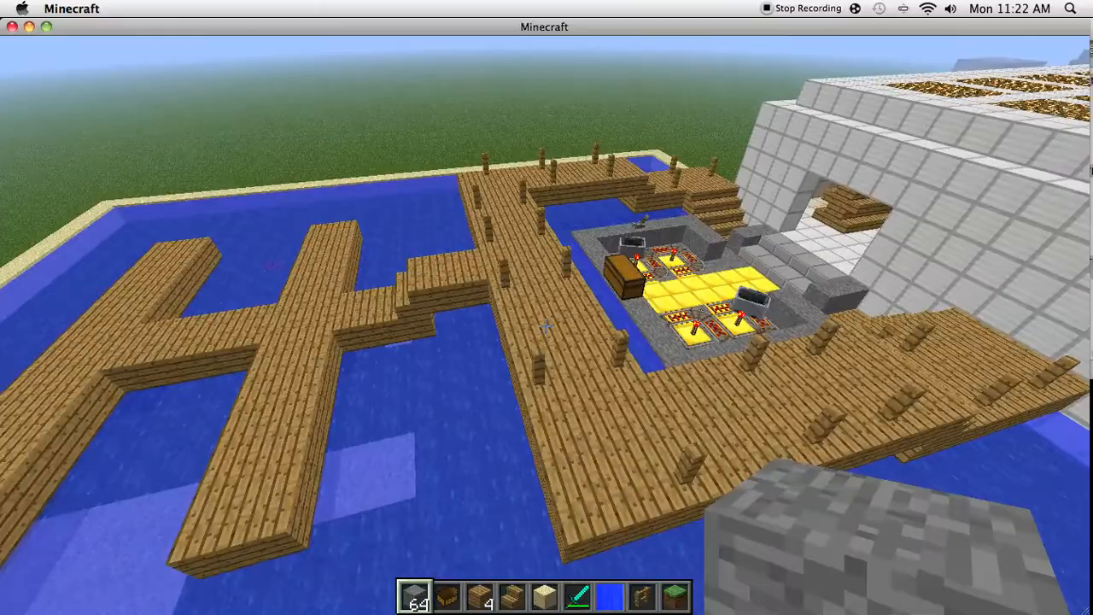
pyautogui.moveTo(545, 326)
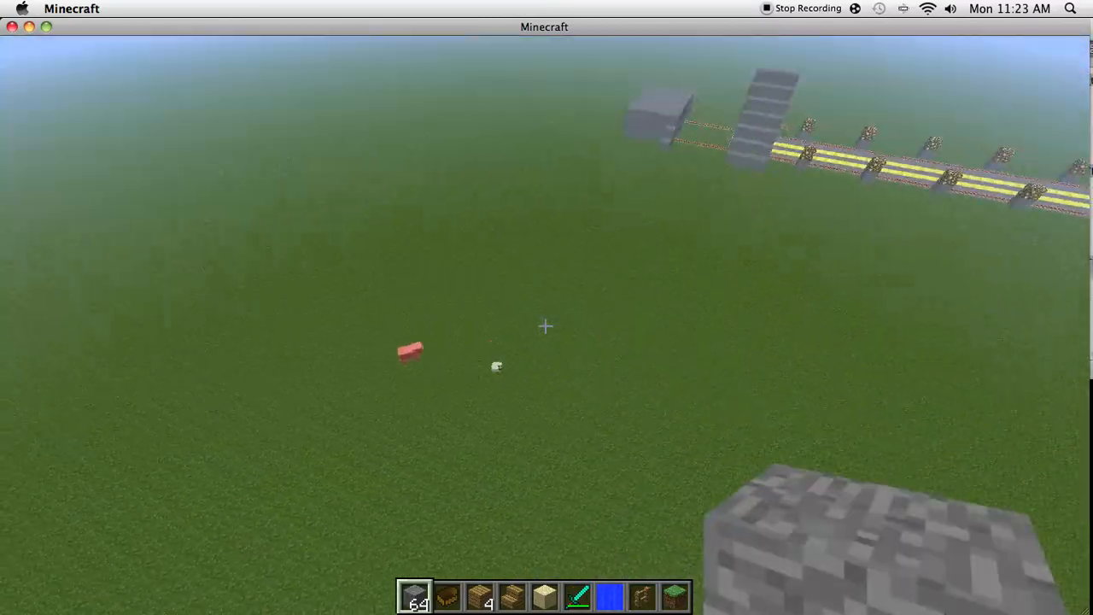
pyautogui.moveTo(547, 325)
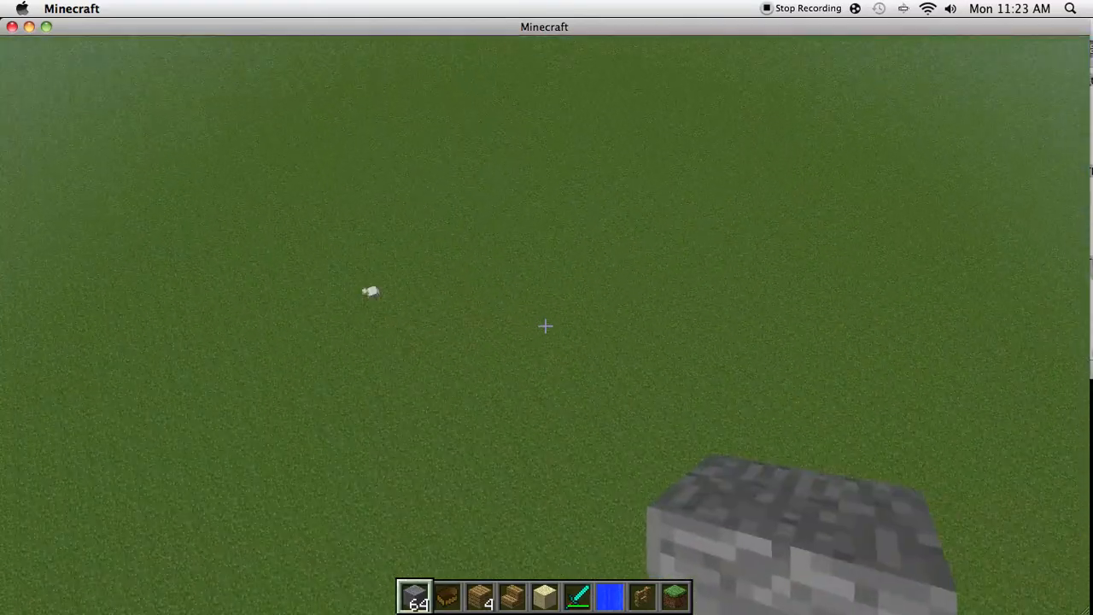
pyautogui.moveTo(545, 325)
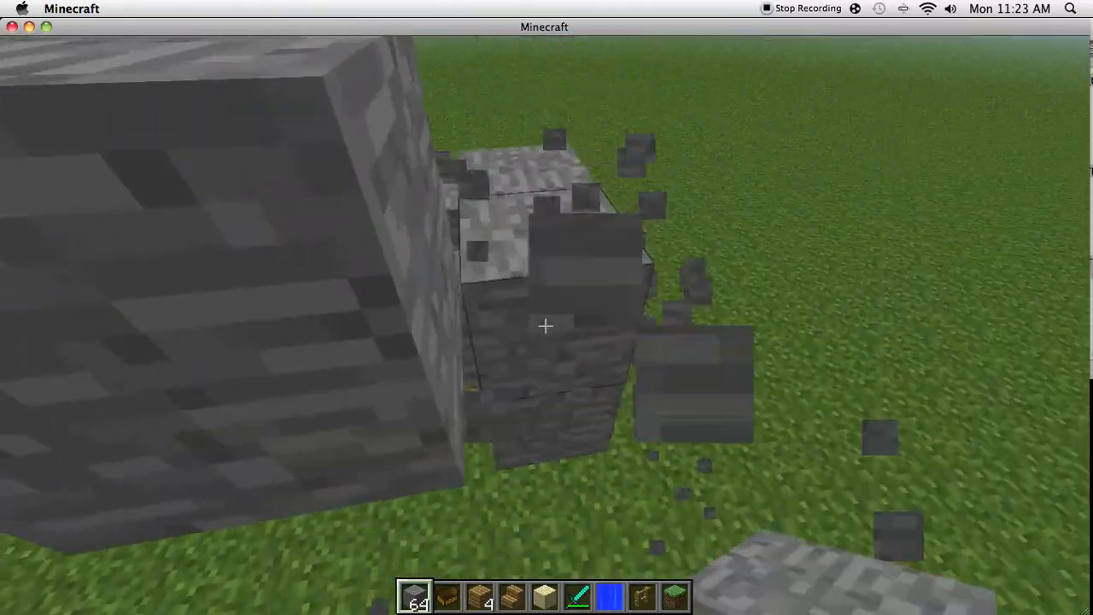
pyautogui.moveTo(546, 324)
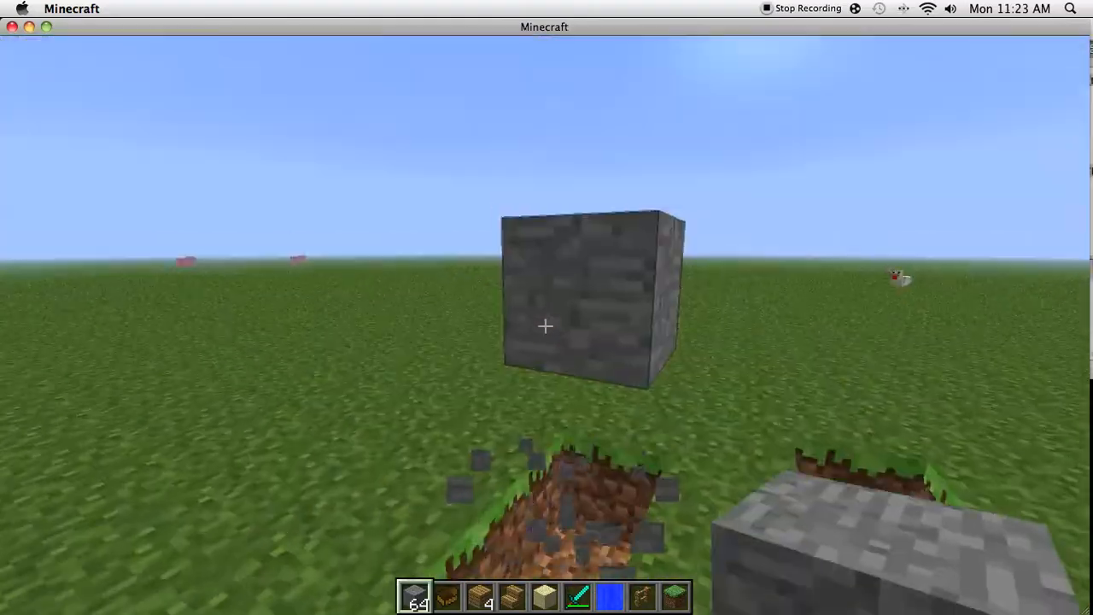
pyautogui.moveTo(546, 333)
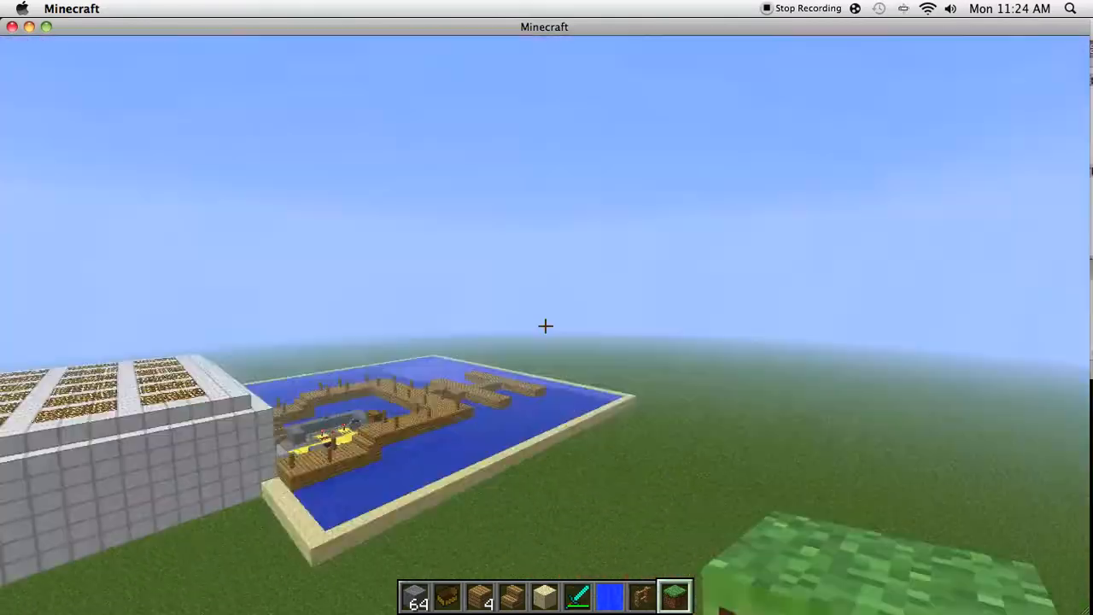
pyautogui.moveTo(546, 324)
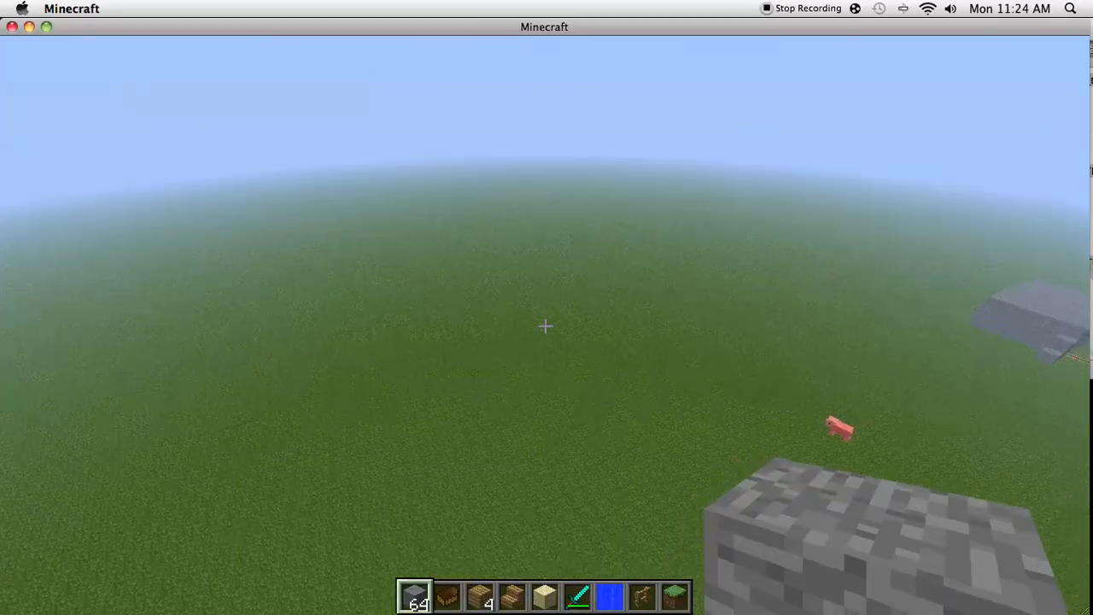
pyautogui.moveTo(547, 328)
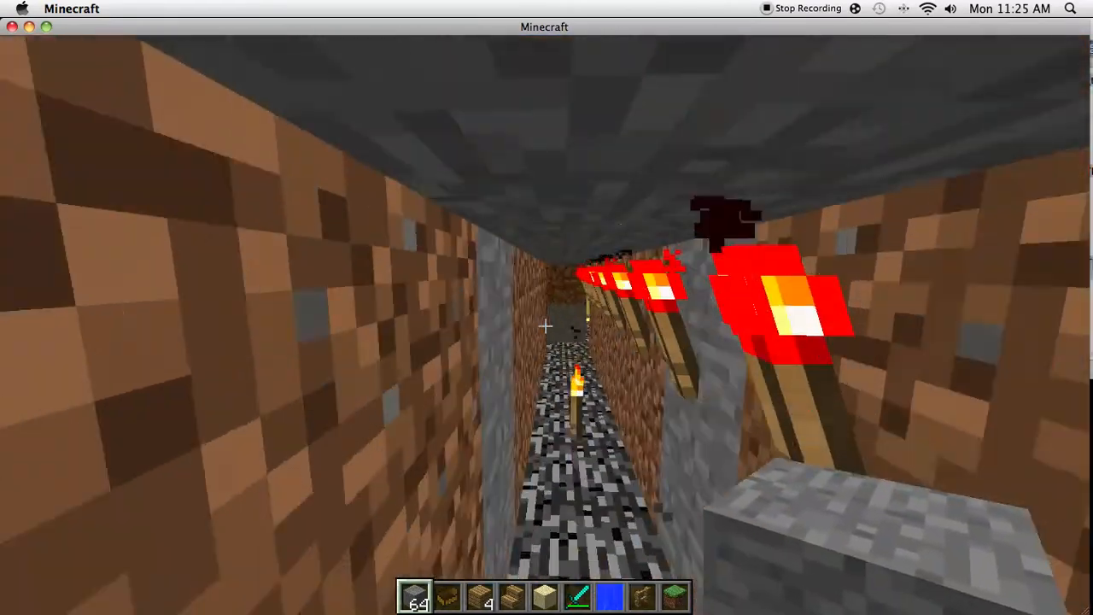
pyautogui.moveTo(547, 326)
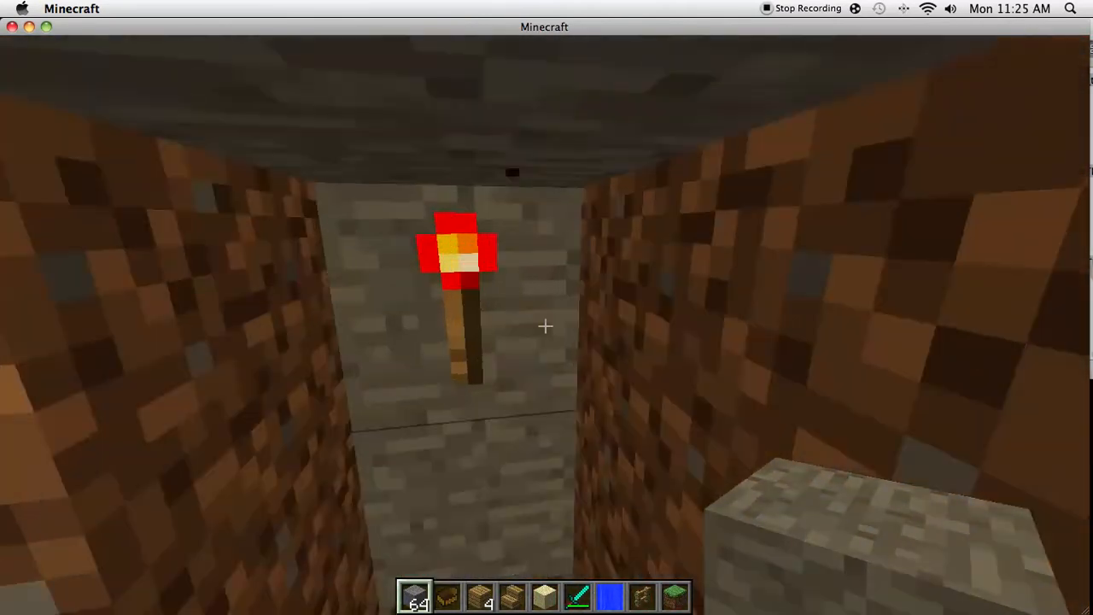
pyautogui.moveTo(545, 326)
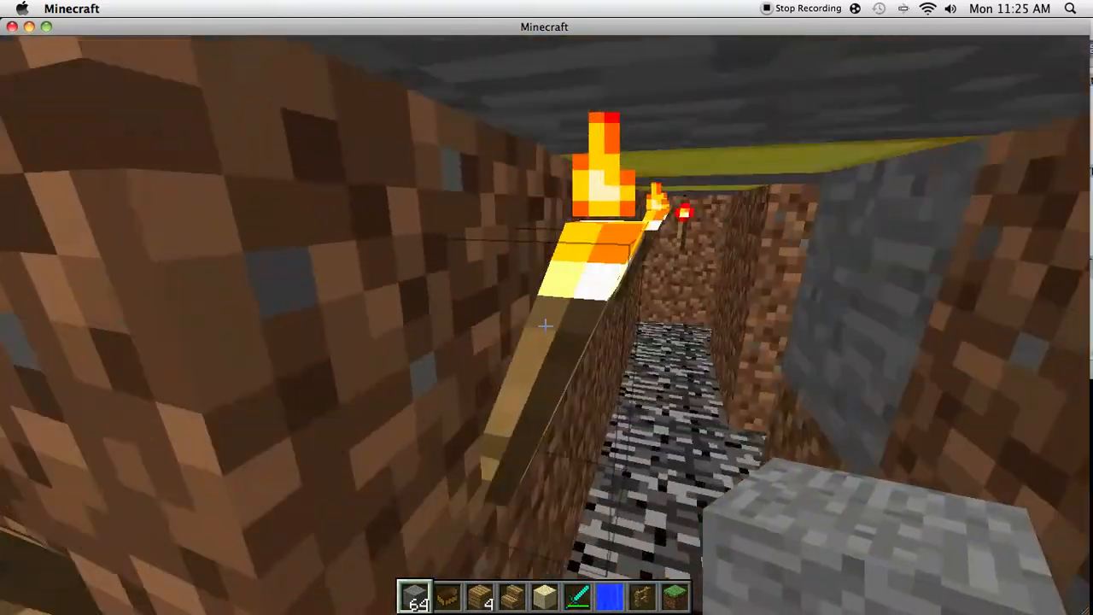
pyautogui.moveTo(547, 325)
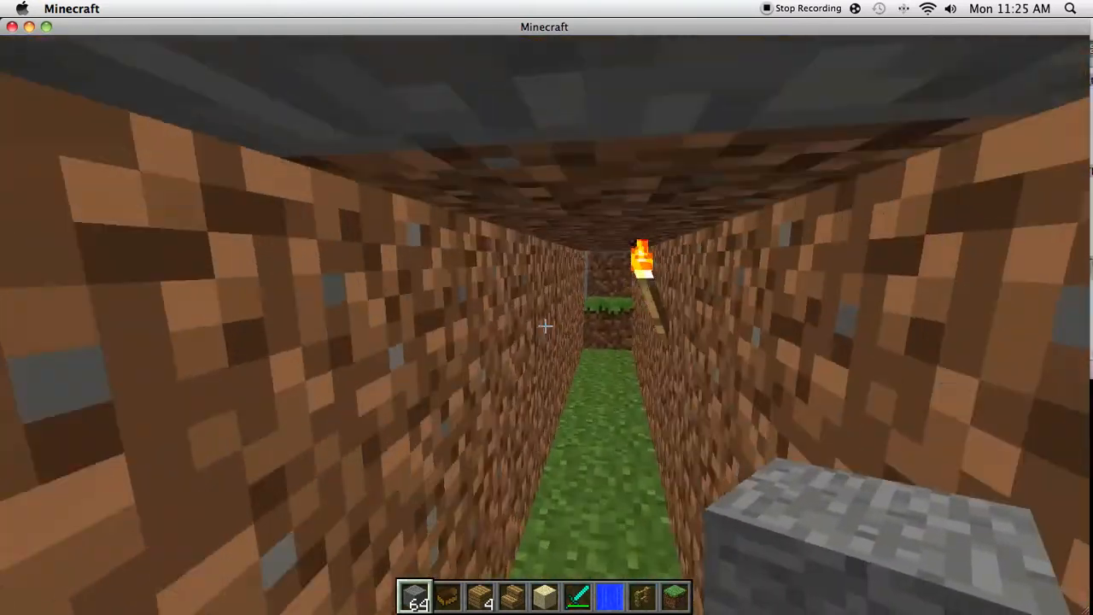